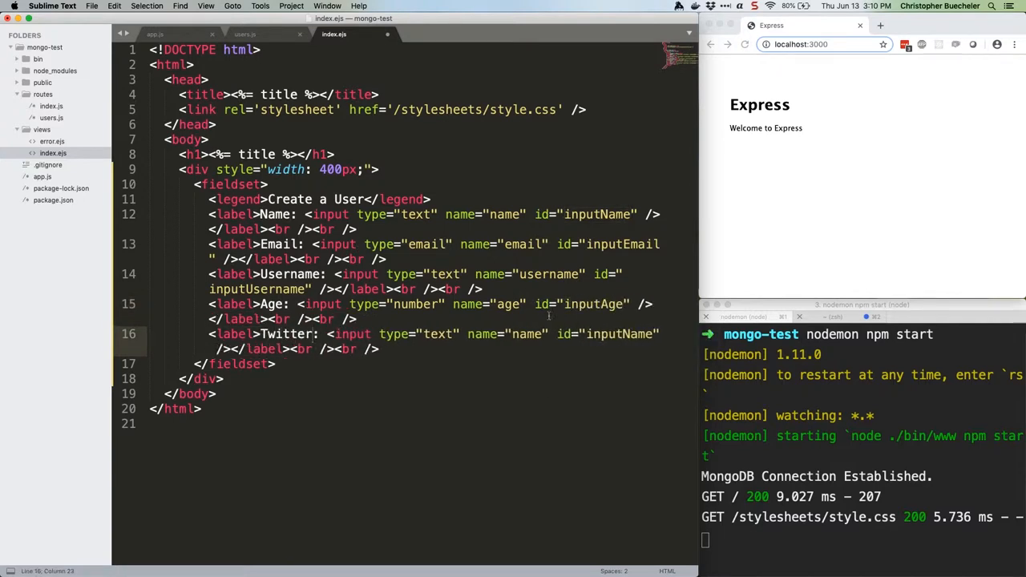
# Step: Add a Submit button and wrap the fields in a POST form to /users/create with id formCreateUser
pyautogui.write('<button type=')
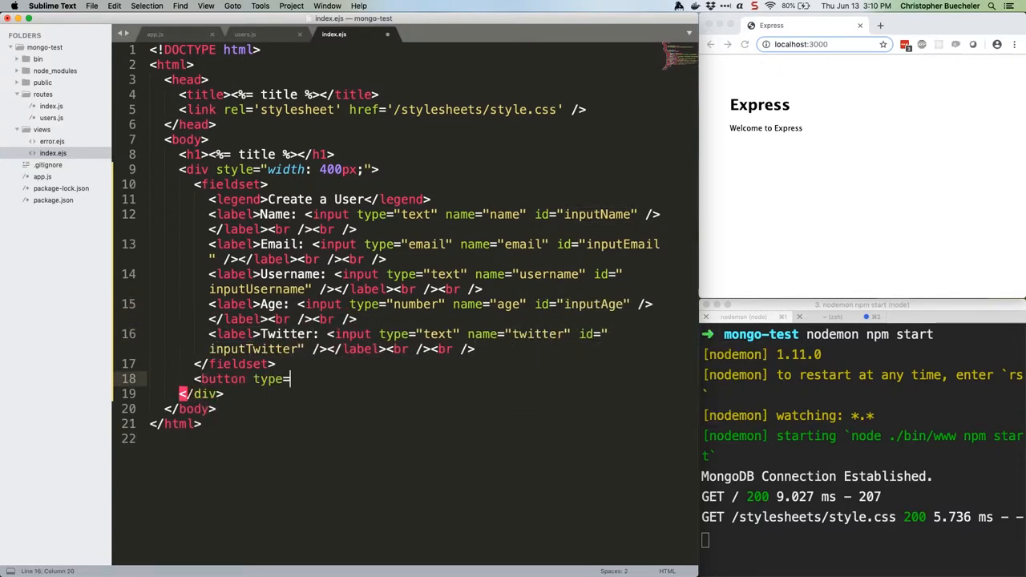
pyautogui.write('"submit">Submit</button>')
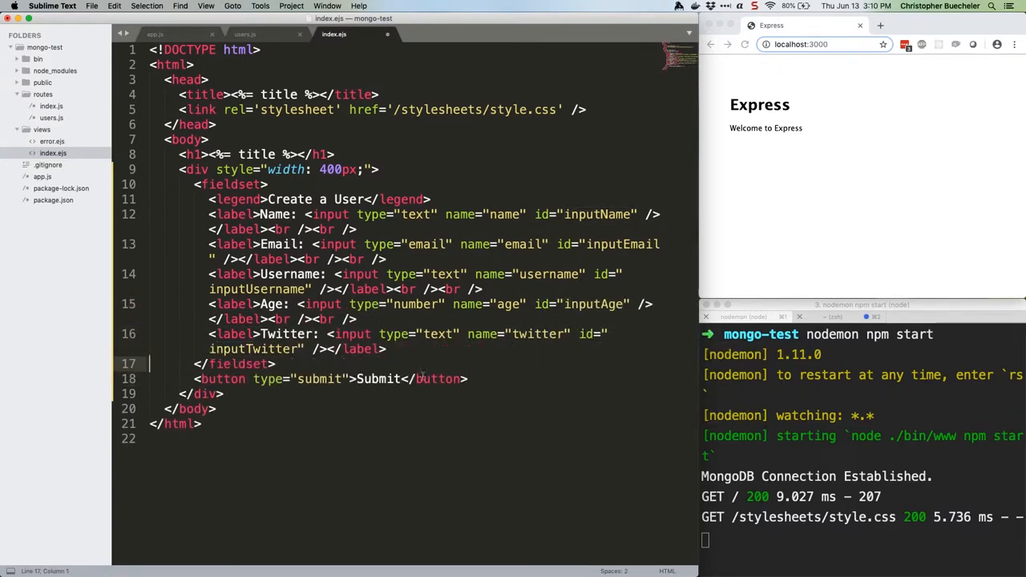
pyautogui.write('<form action="/users/create" method="post">')
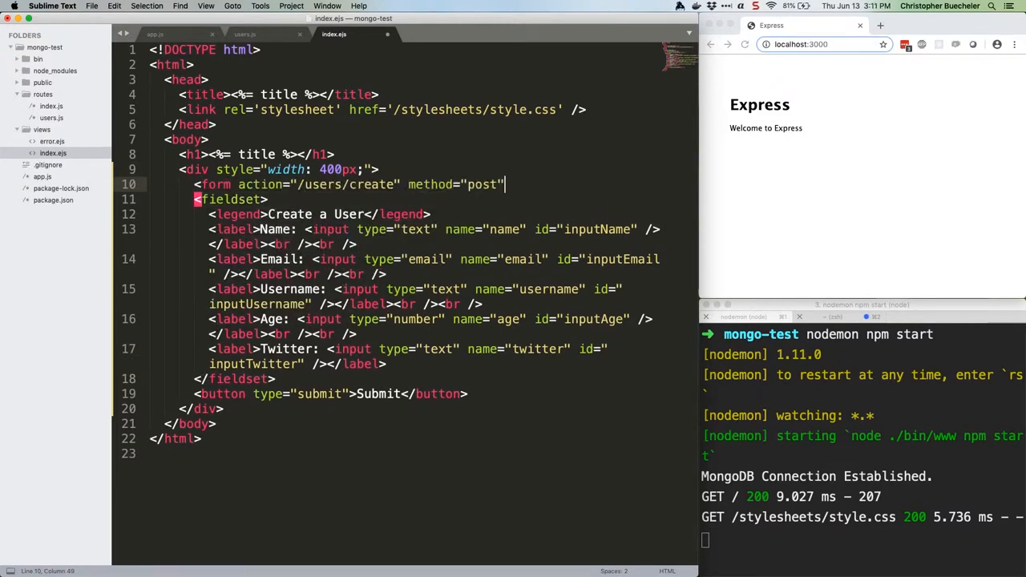
pyautogui.write('id="formCreateUser">')
pyautogui.write('</form>')
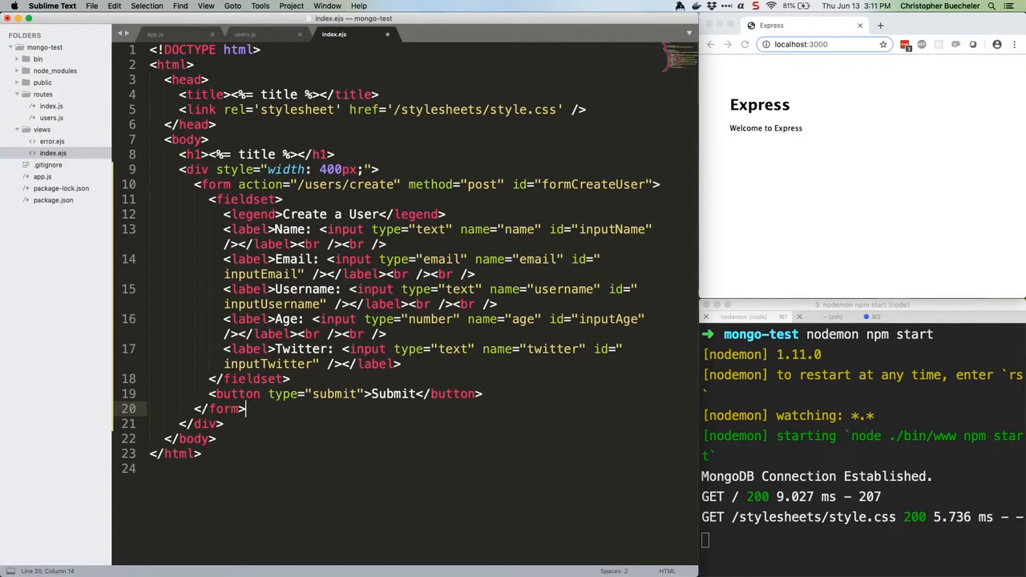
pyautogui.moveTo(474, 394)
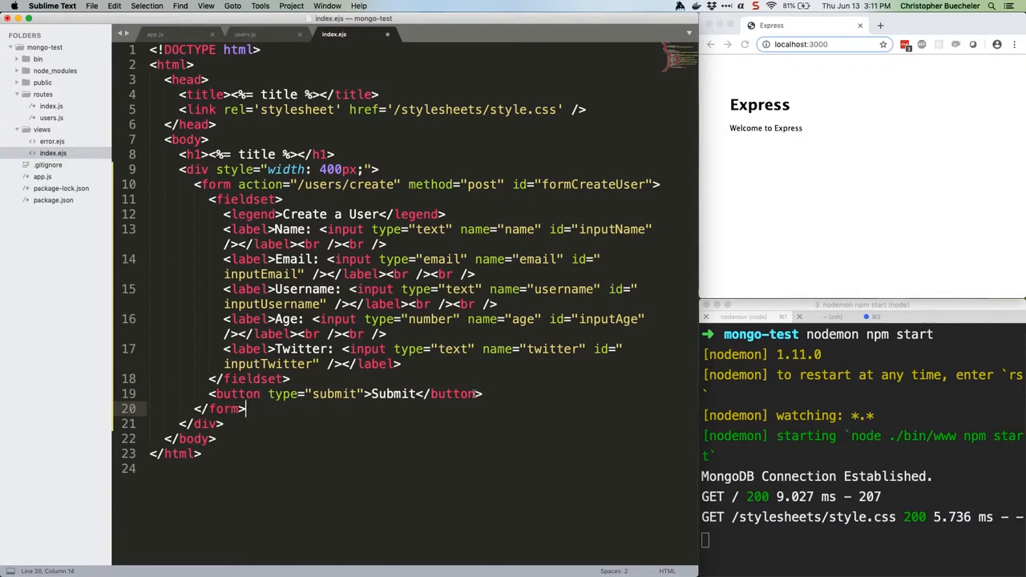
pyautogui.moveTo(474, 395)
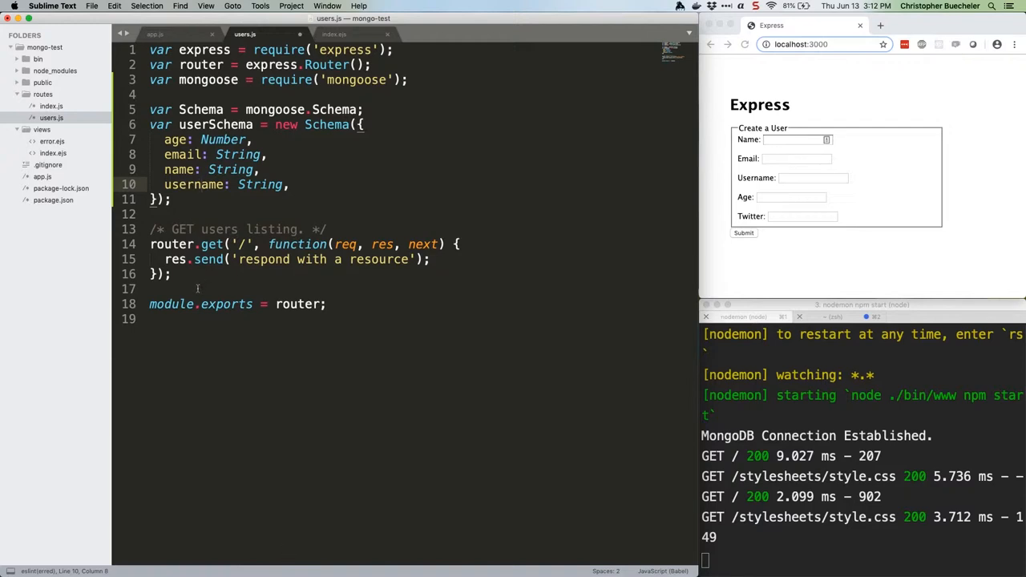
# Step: Stub router.post('/create', ...) with comments for inserting the user and sending error messages
pyautogui.write('/* POST to create. */')
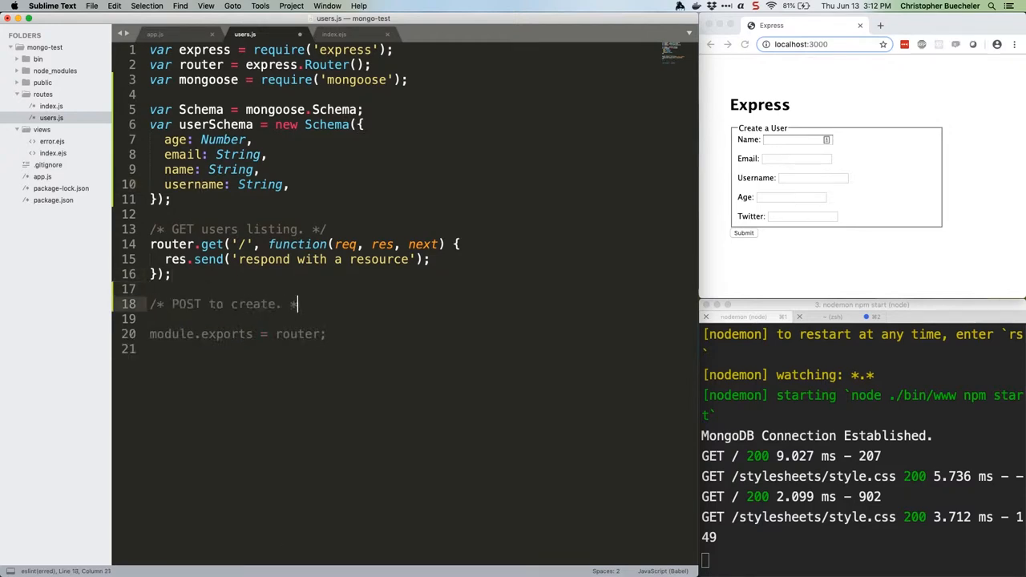
pyautogui.write("router.post('/create', function(req, res, next) {")
pyautogui.write("// if there's")
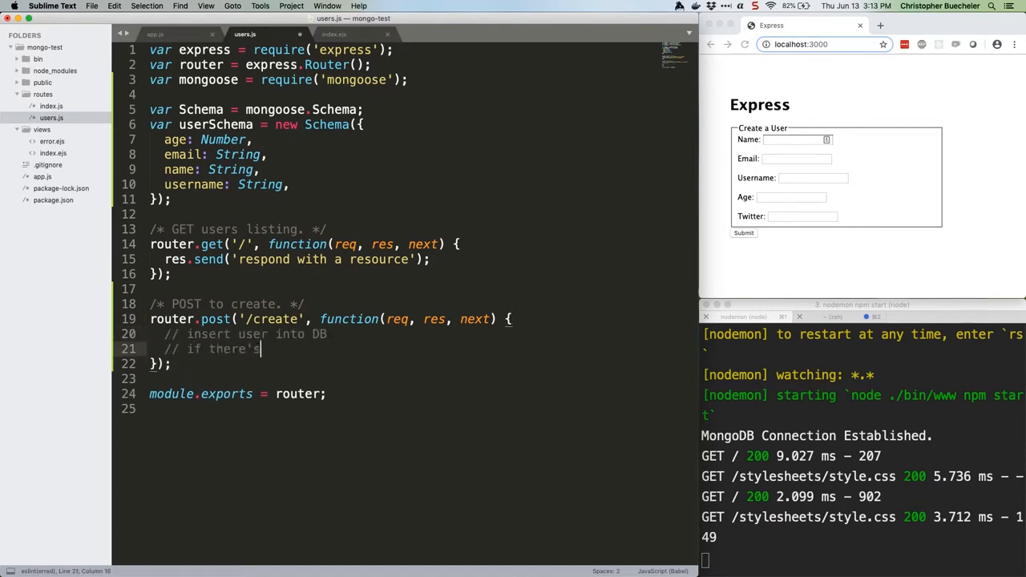
pyautogui.write('an error, send an error message')
pyautogui.write('// if not, send a success message')
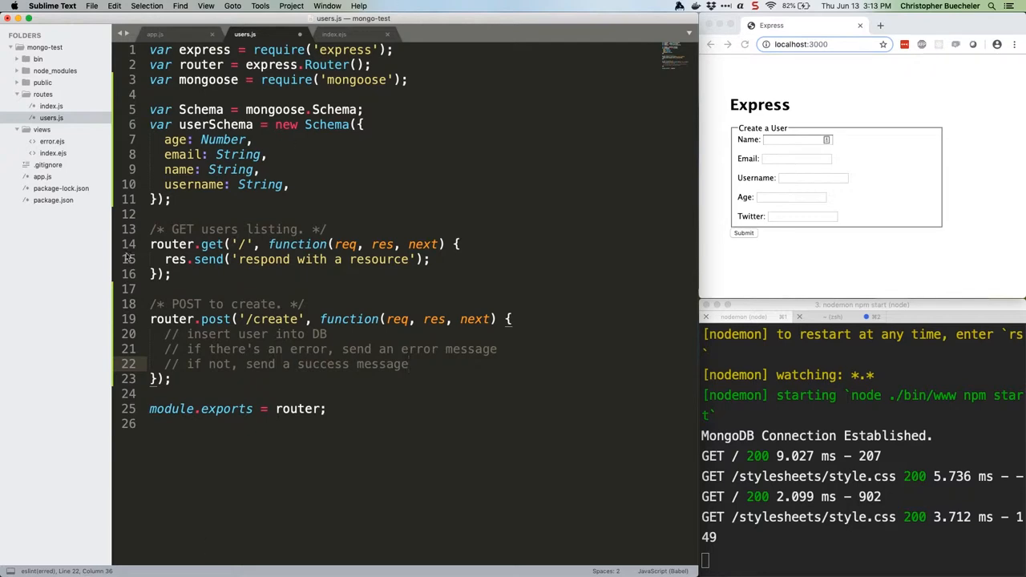
# Step: Define the User model from userSchema and start creating a new User from the request body
pyautogui.write('var User =')
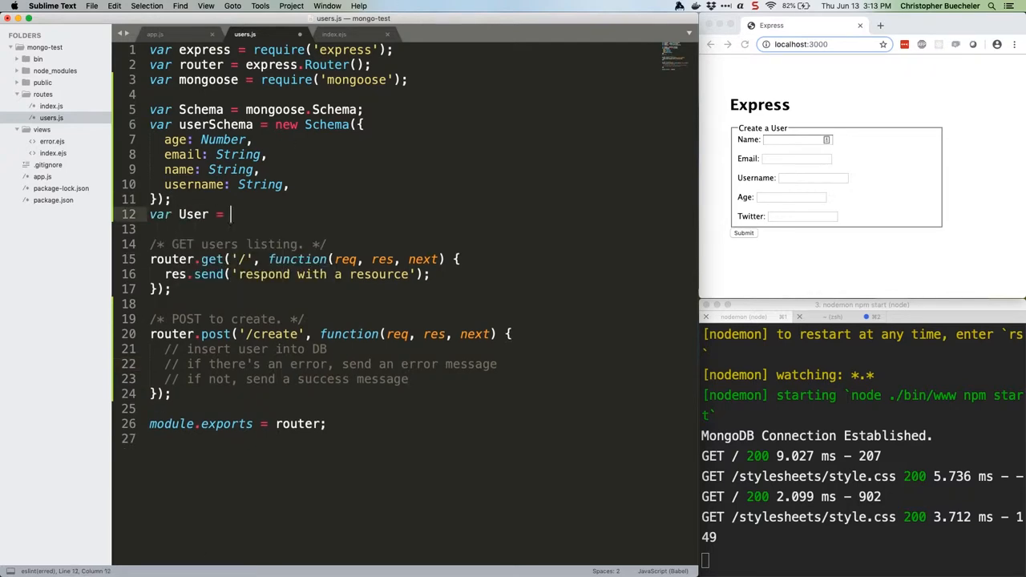
pyautogui.write("mongoose.model('User', userSchema);")
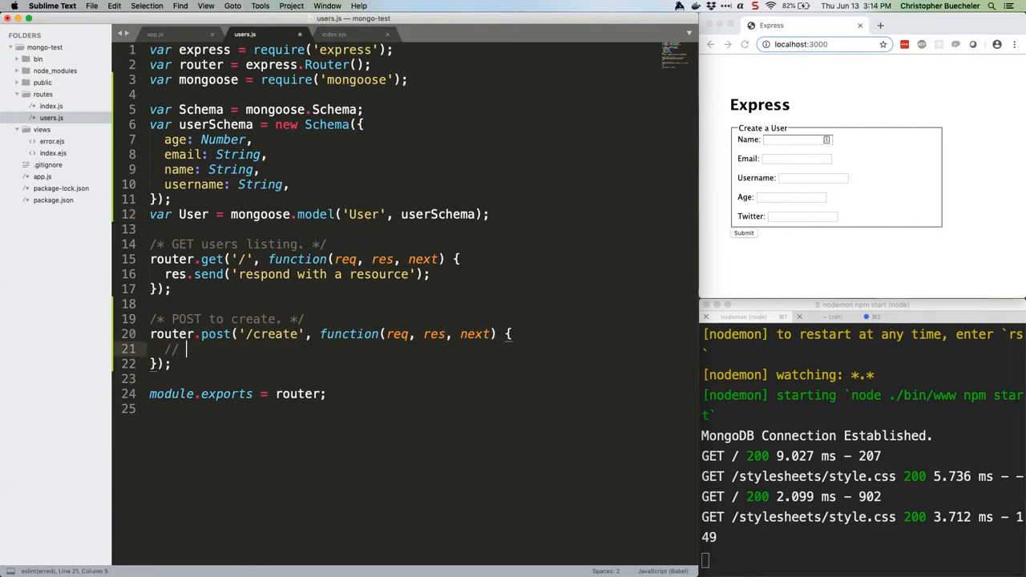
pyautogui.write('var NewUser = new User(req.body);')
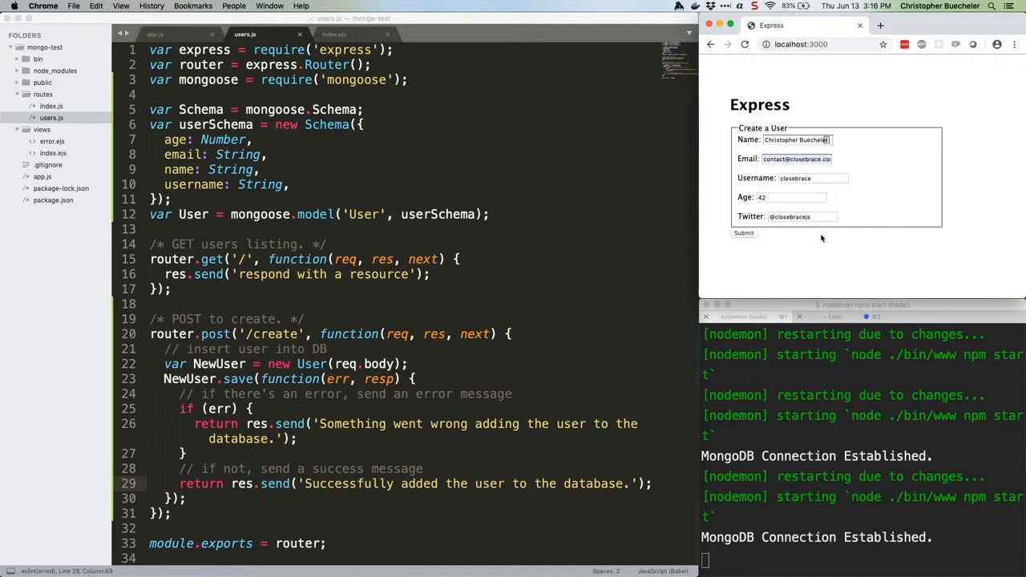
# Step: Submit the filled-in new user form on localhost:3000
pyautogui.click(744, 232)
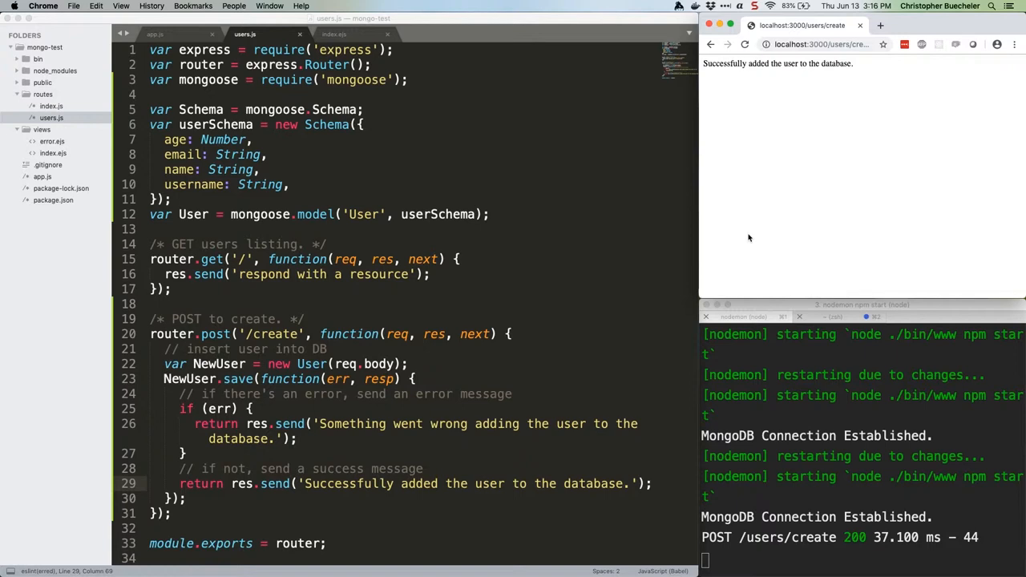
pyautogui.moveTo(848, 243)
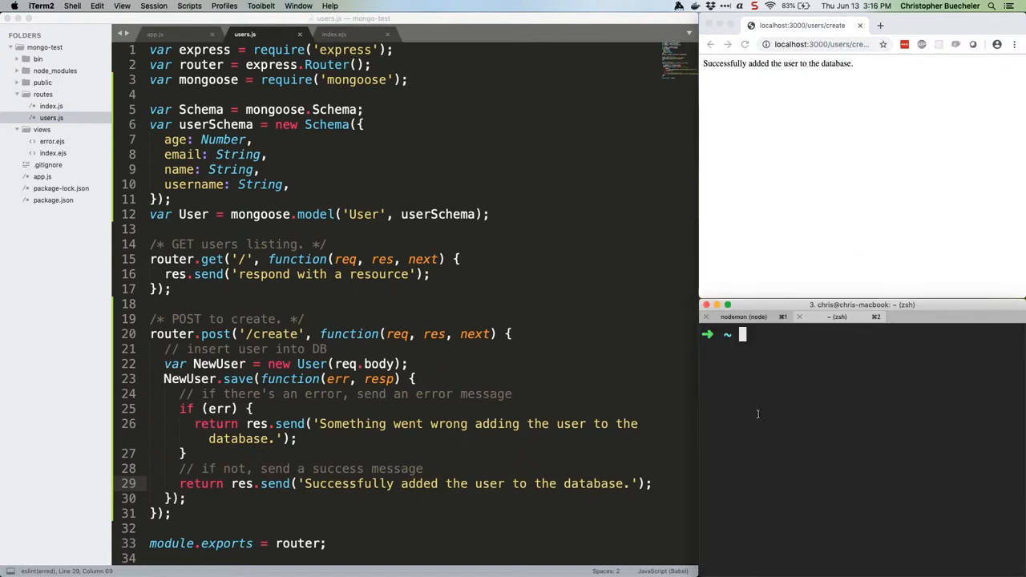
# Step: Start the mongo shell, list databases and switch to the jsqh database
pyautogui.write('mongo')
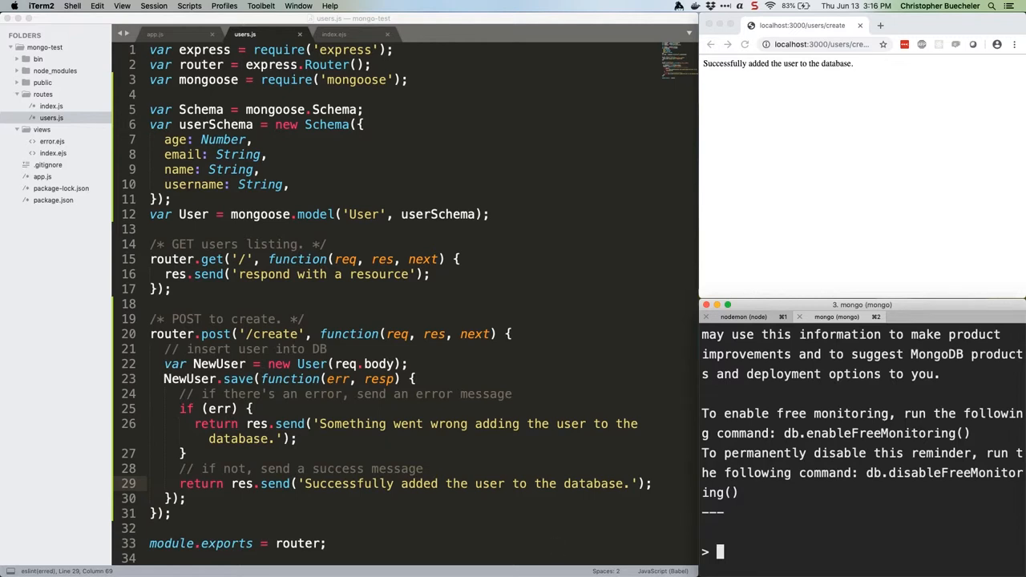
pyautogui.write('sh')
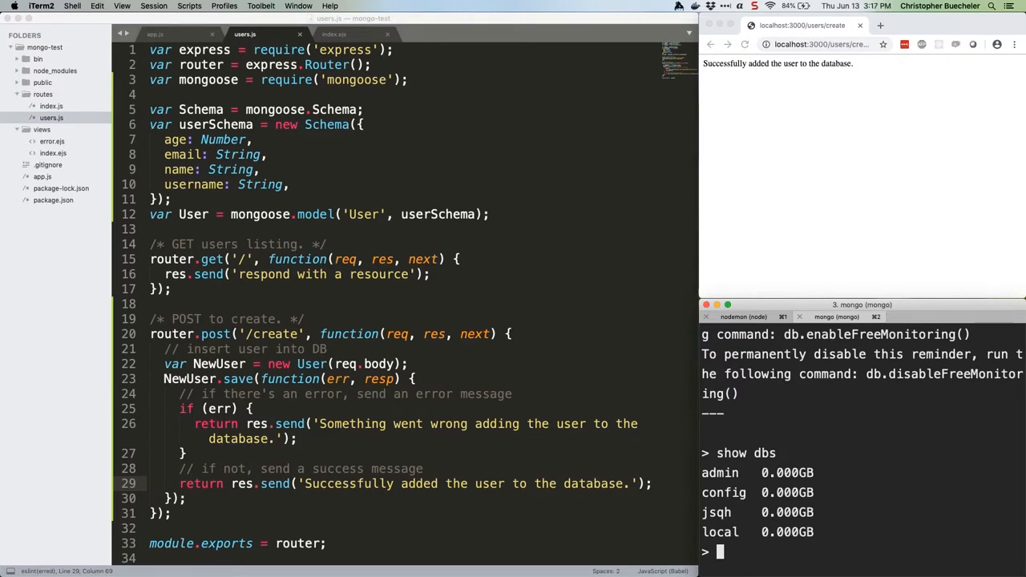
pyautogui.write('use js')
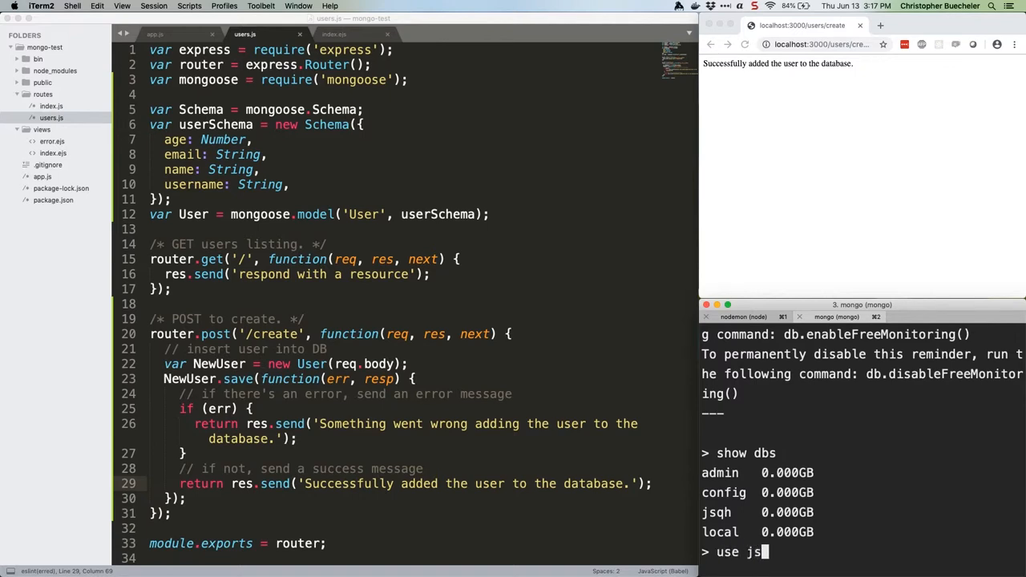
pyautogui.write('qh')
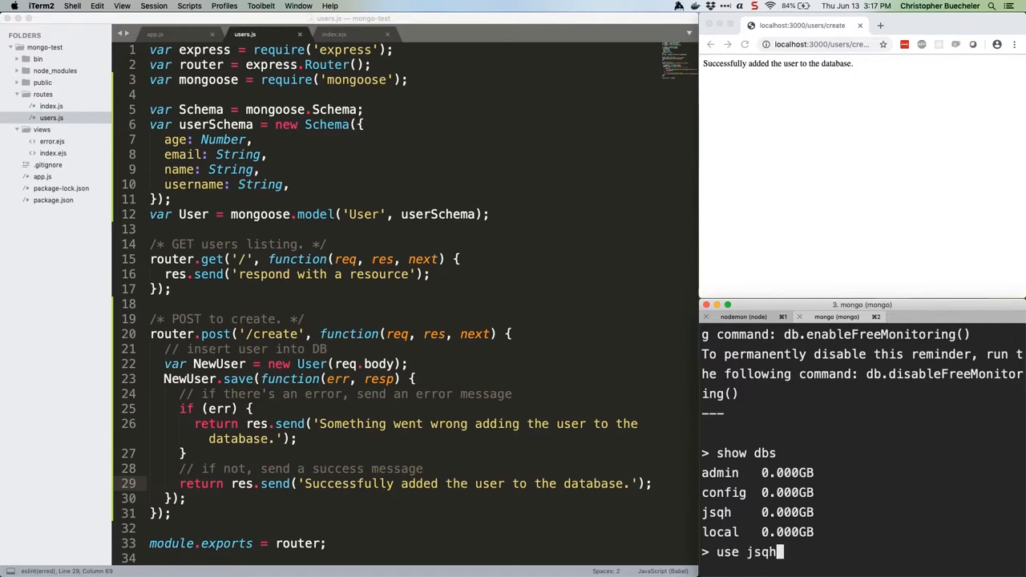
pyautogui.press('enter')
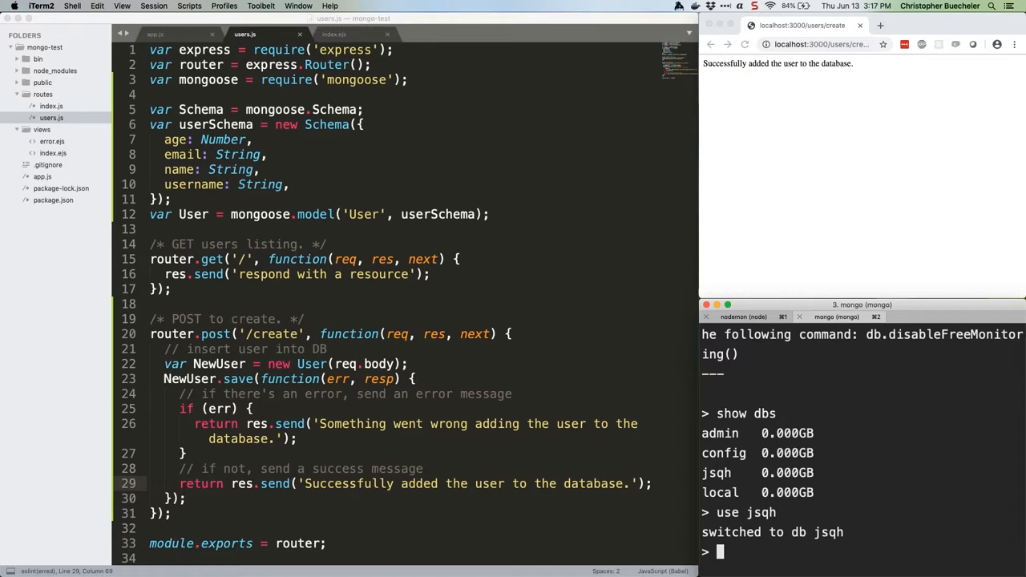
# Step: Run db.users.find() to list the saved user document
pyautogui.write('db.')
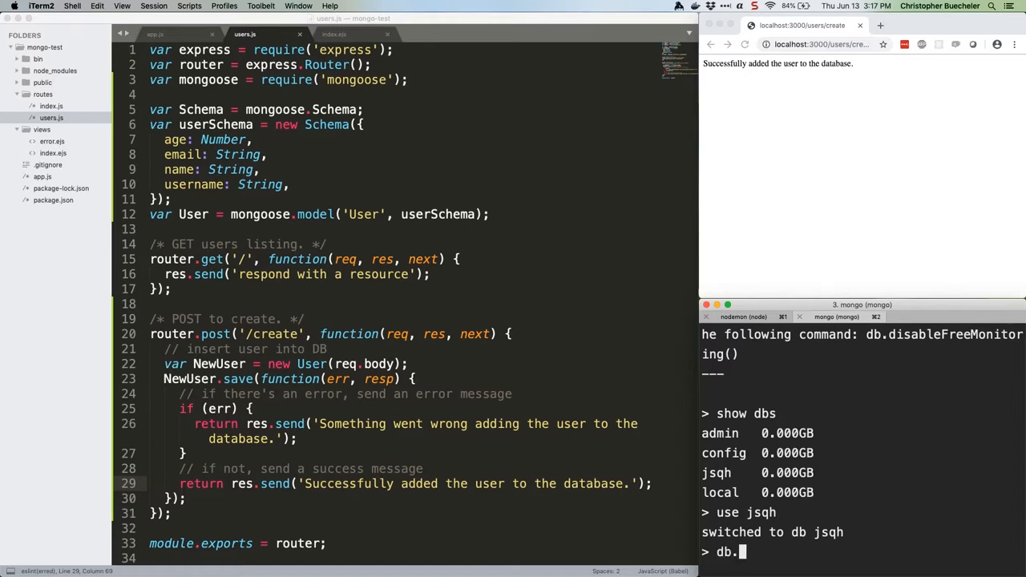
pyautogui.write('users.find(')
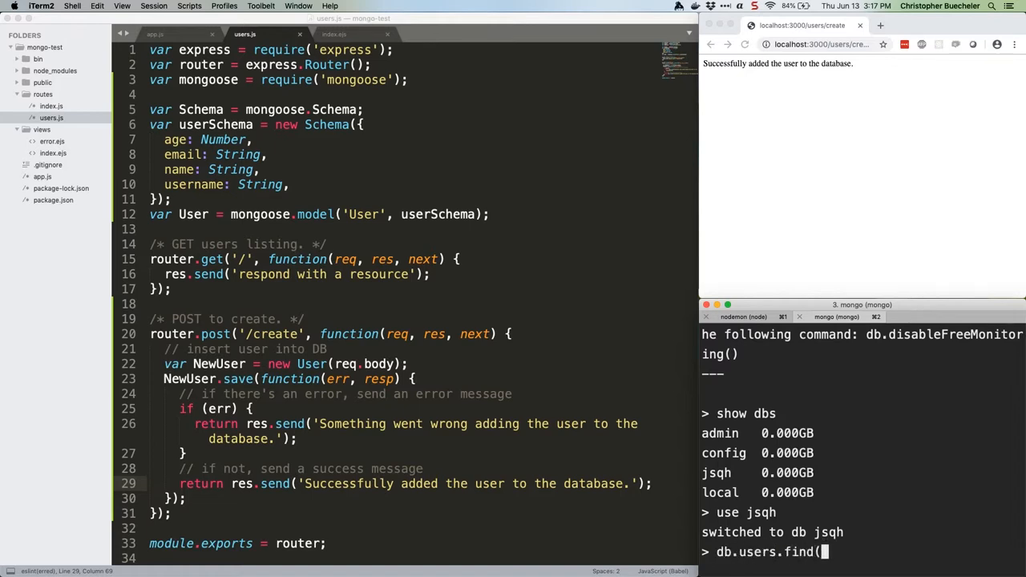
pyautogui.press('enter')
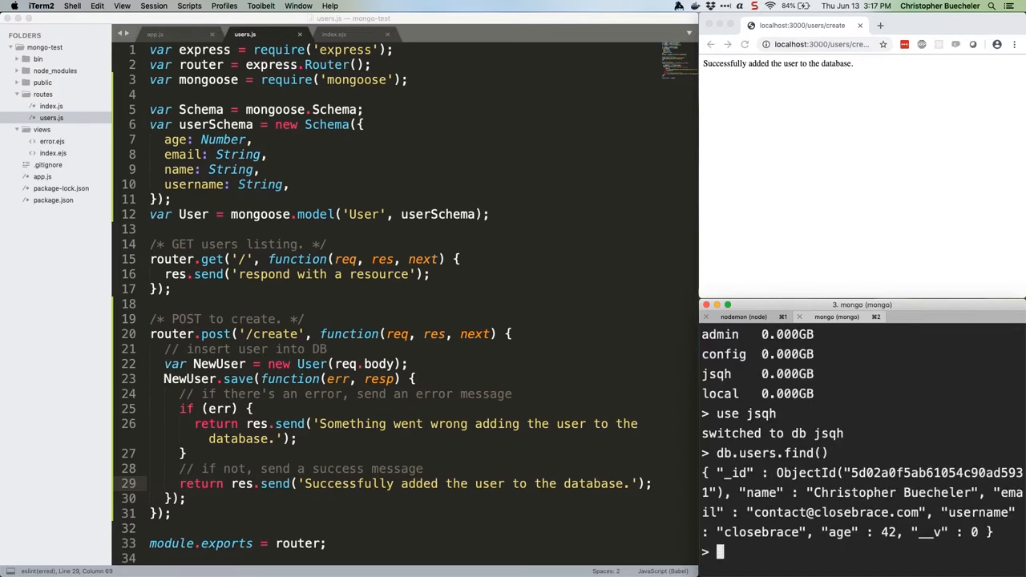